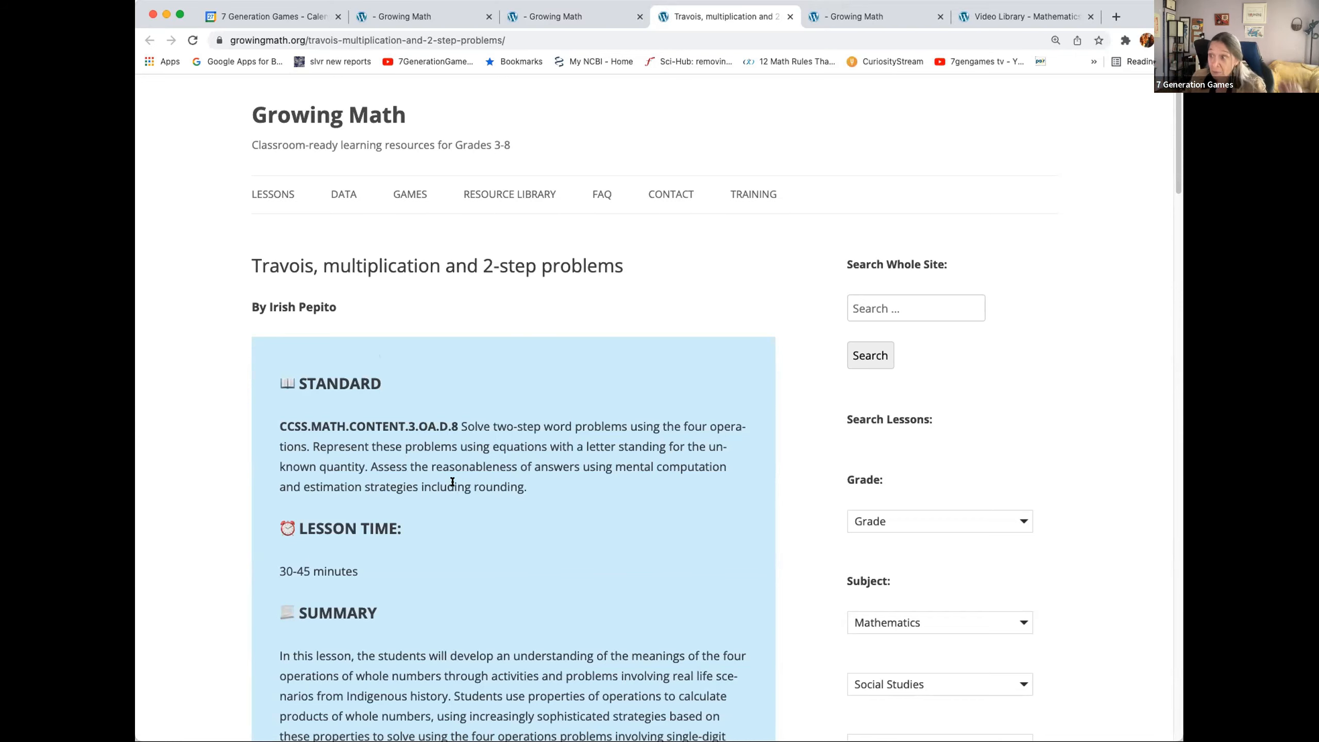
{"action": "scroll", "scroll_direction": "down", "scroll_amount": 3}
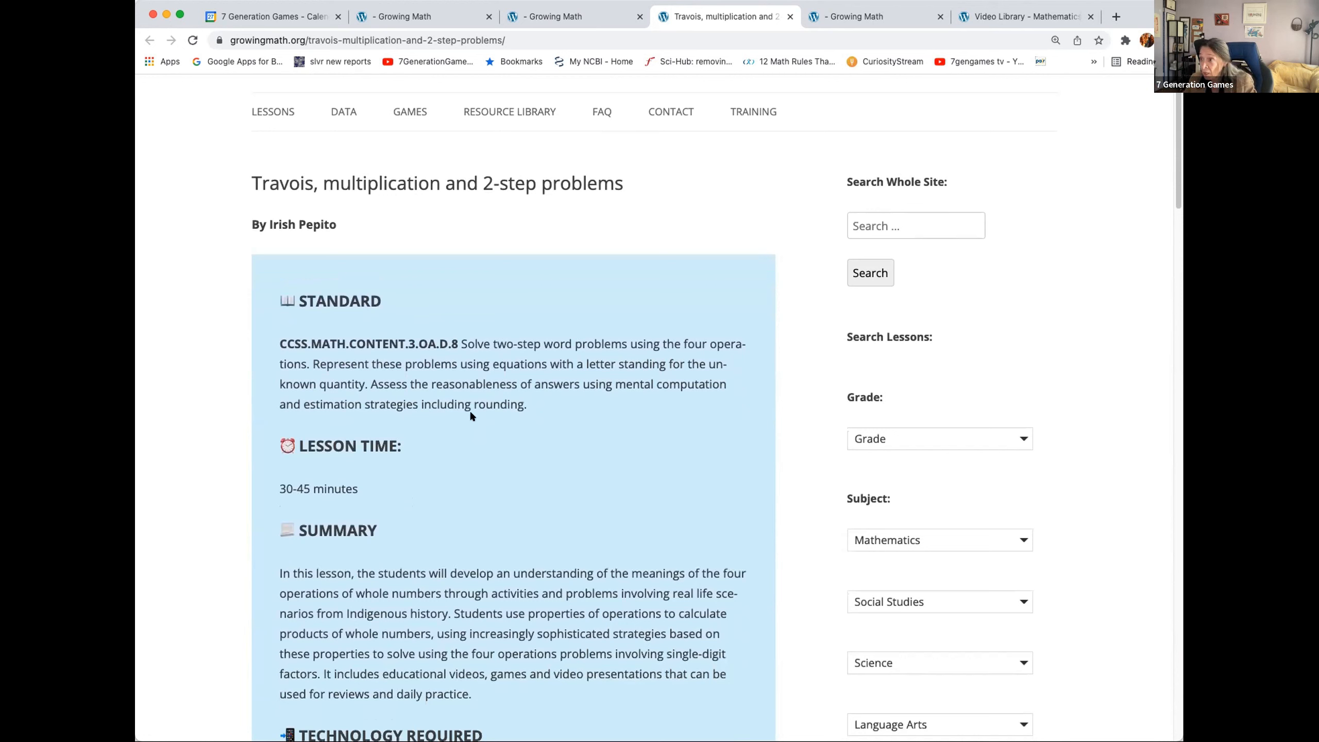
{"action": "mouse_move", "coordinate": [526, 387]}
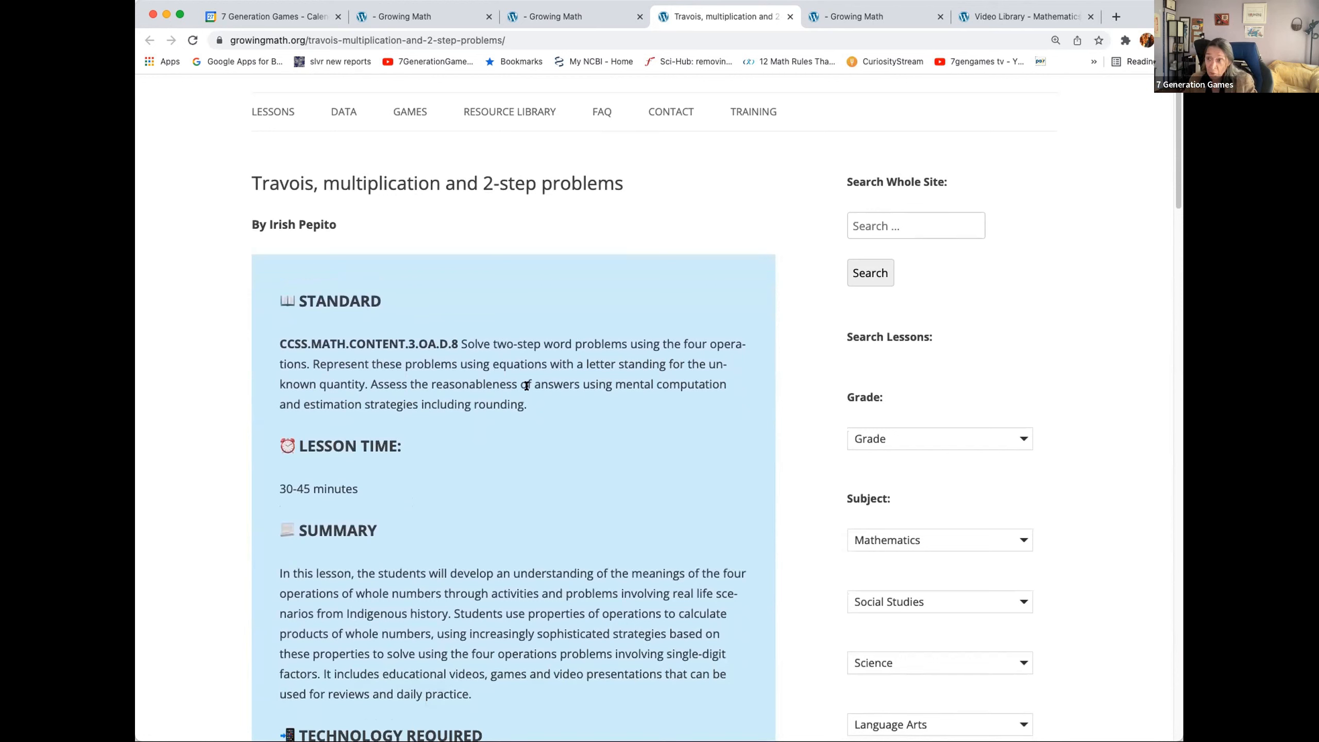